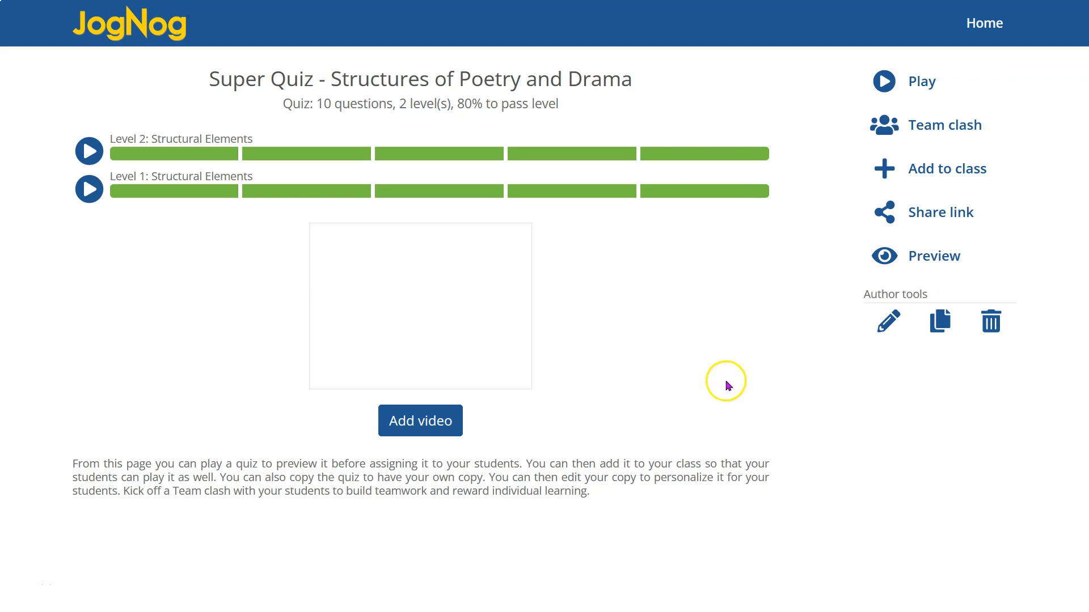
{"action": "mouse_move", "coordinate": [337, 78]}
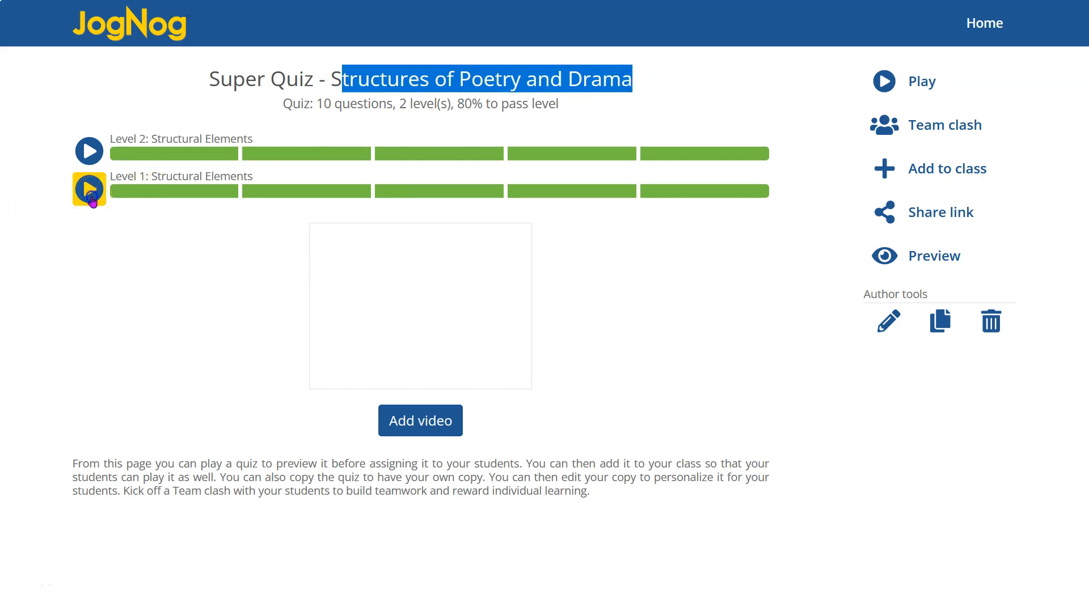
Step: Start Level 1 of the quiz, bringing up the iamb question
{"action": "left_click", "coordinate": [89, 191]}
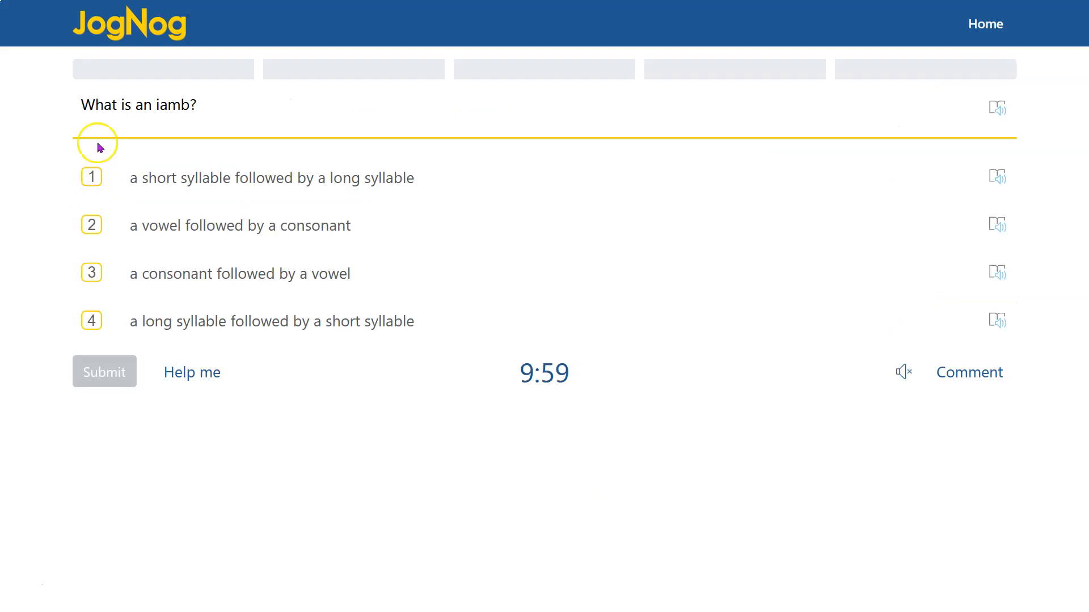
{"action": "mouse_move", "coordinate": [184, 112]}
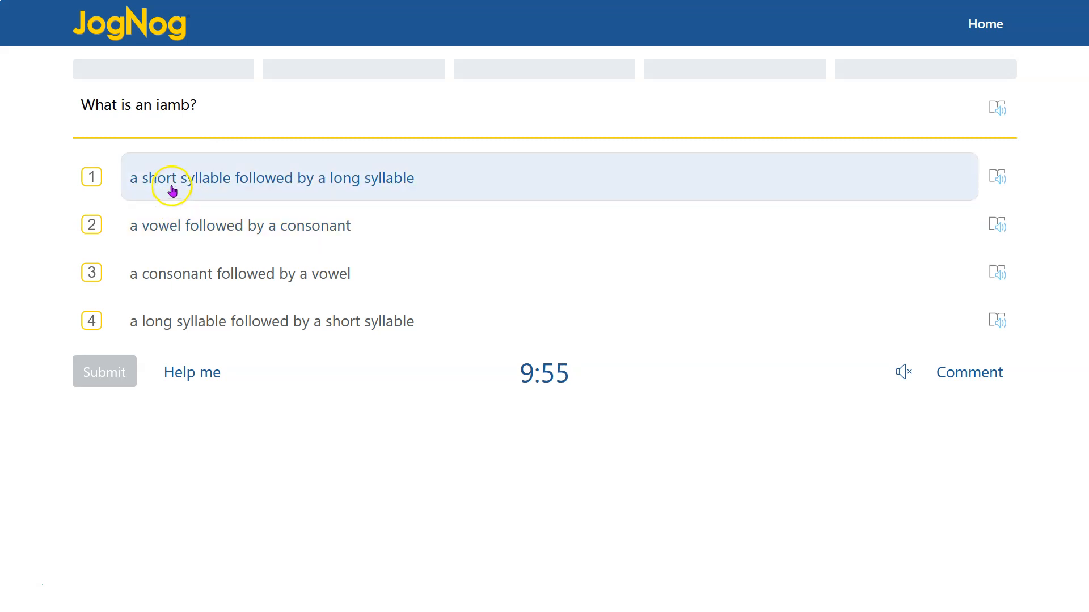
{"action": "mouse_move", "coordinate": [244, 192]}
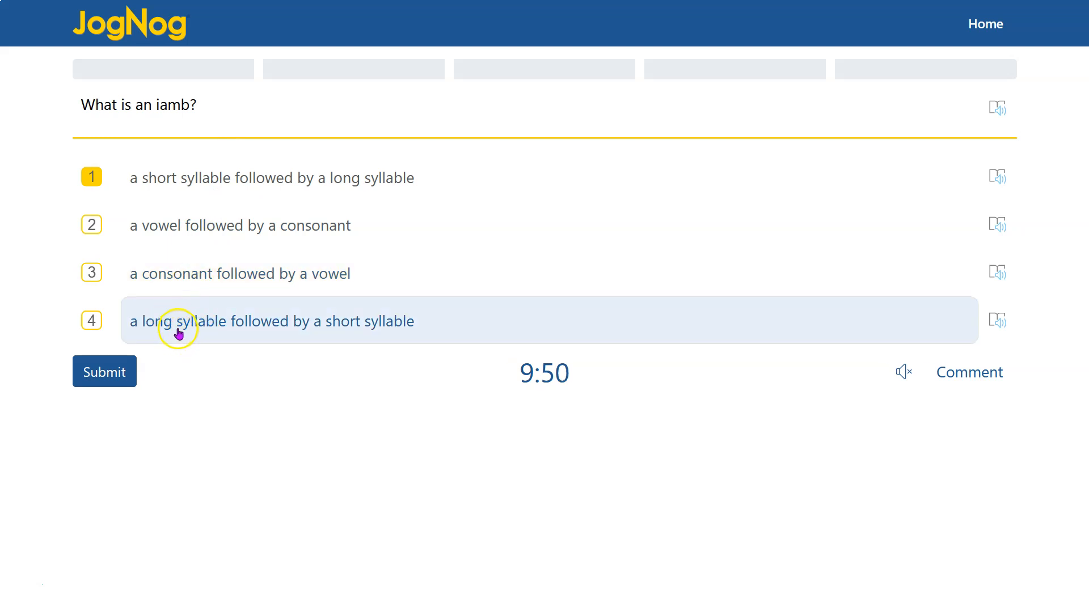
{"action": "mouse_move", "coordinate": [213, 332]}
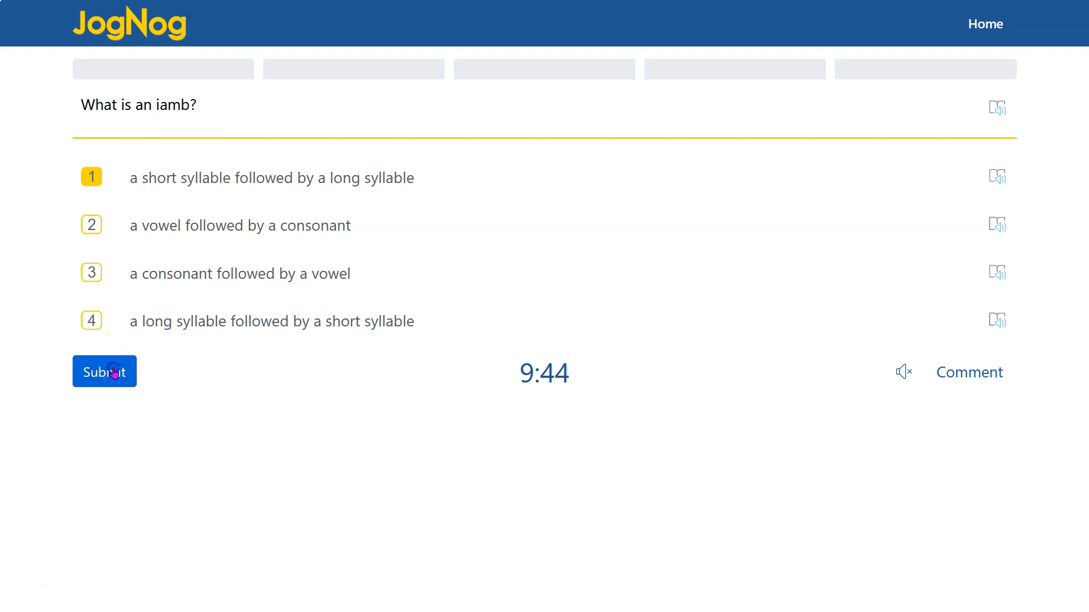
Step: Submit the iamb answer, then submit ABAB CDCD EFEF GG for the sonnet rhyme scheme
{"action": "left_click", "coordinate": [105, 371]}
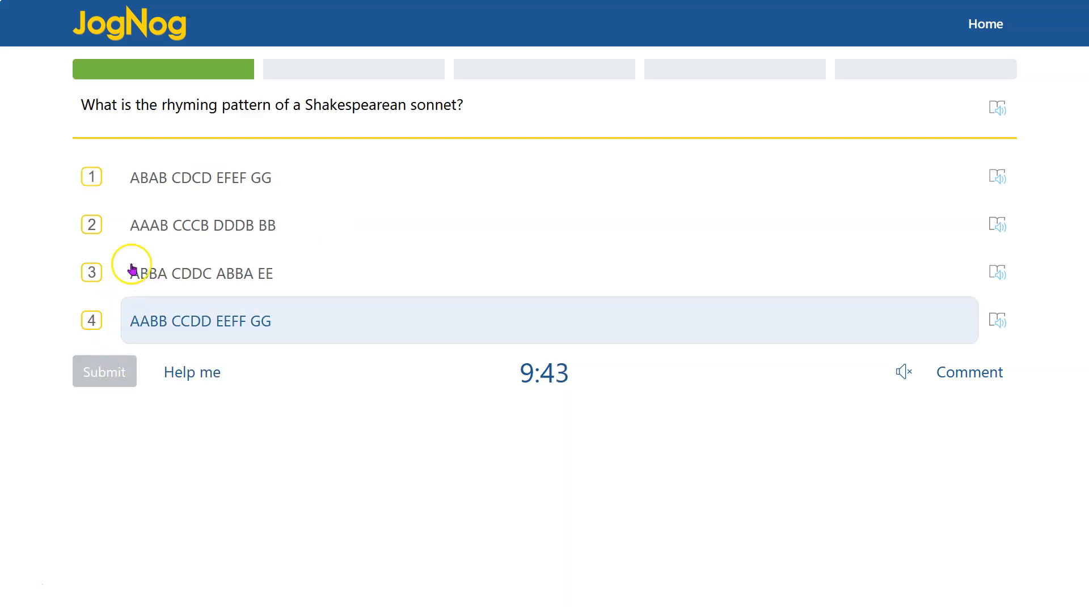
{"action": "mouse_move", "coordinate": [368, 118]}
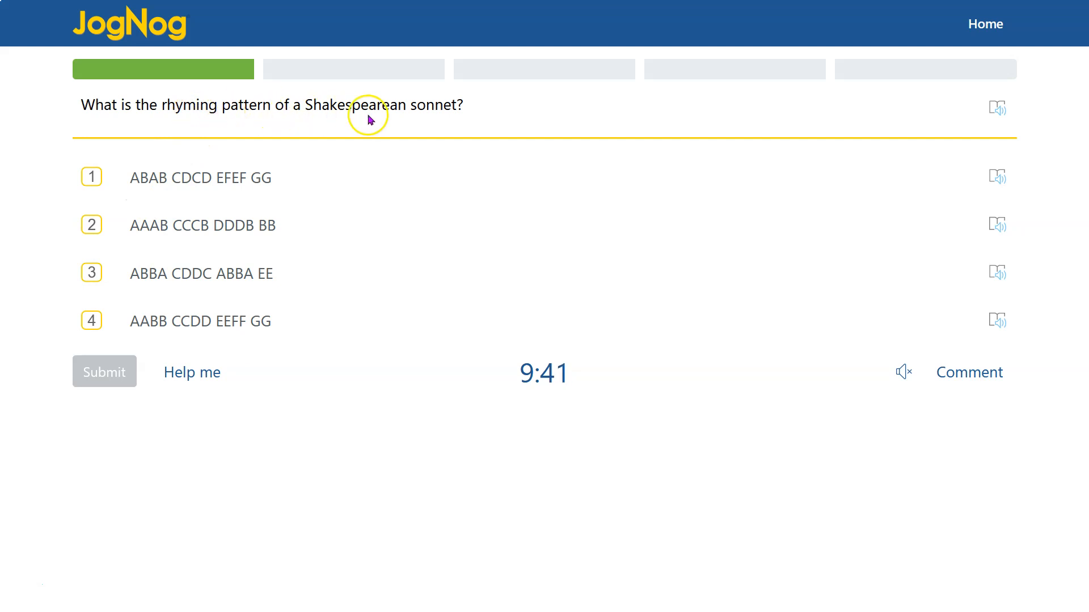
{"action": "mouse_move", "coordinate": [469, 108]}
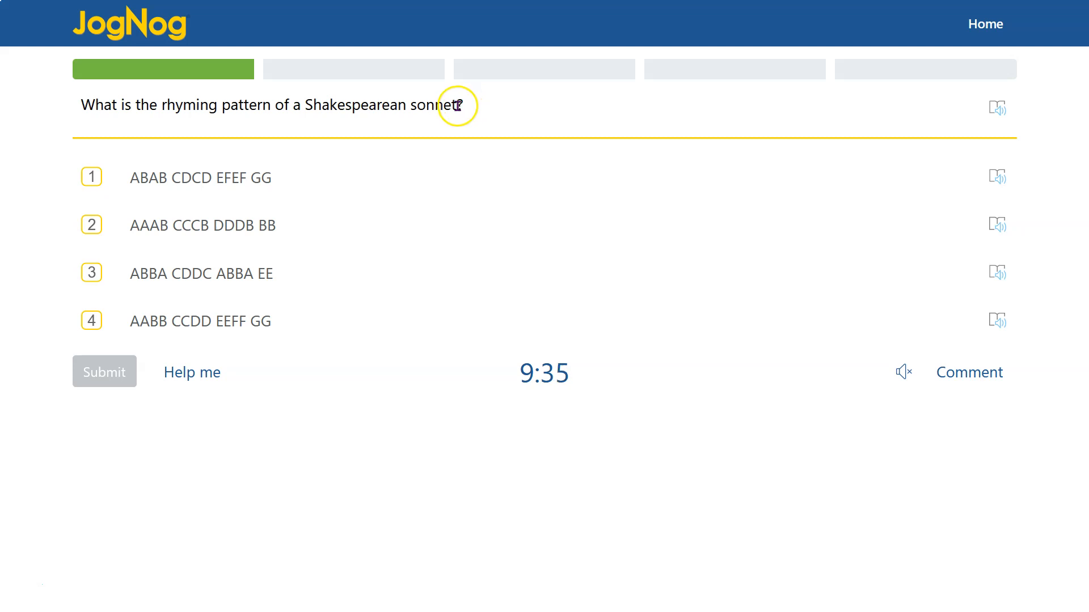
{"action": "mouse_move", "coordinate": [322, 105]}
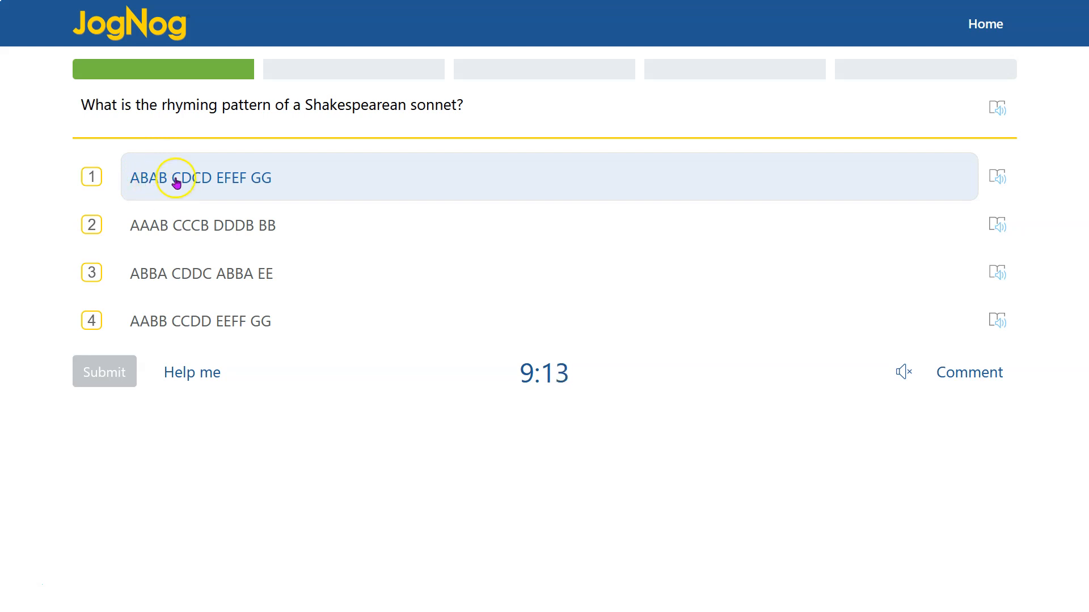
{"action": "mouse_move", "coordinate": [244, 189]}
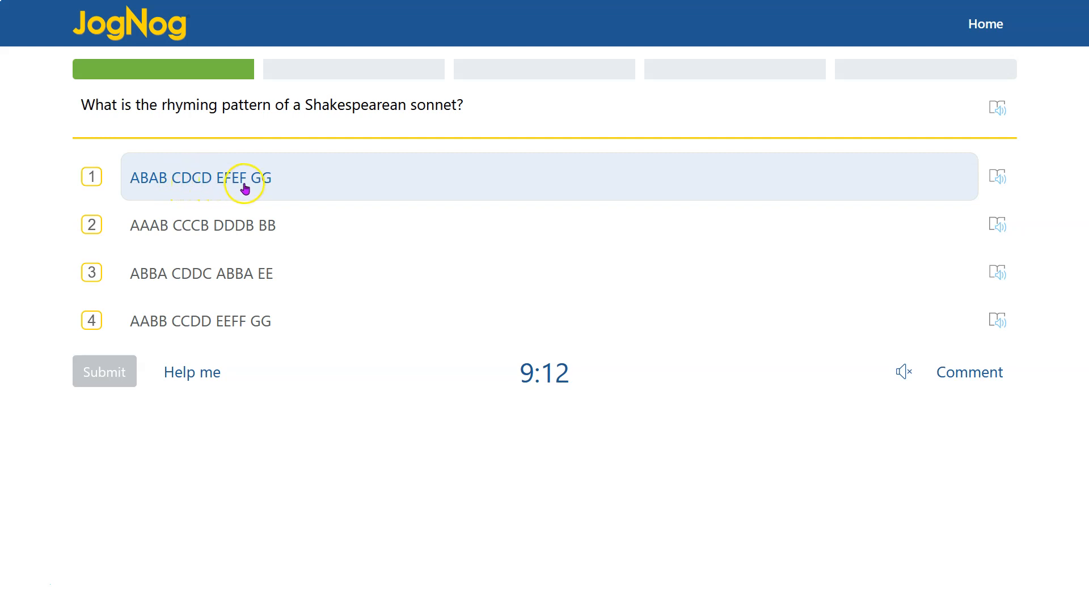
{"action": "mouse_move", "coordinate": [272, 186]}
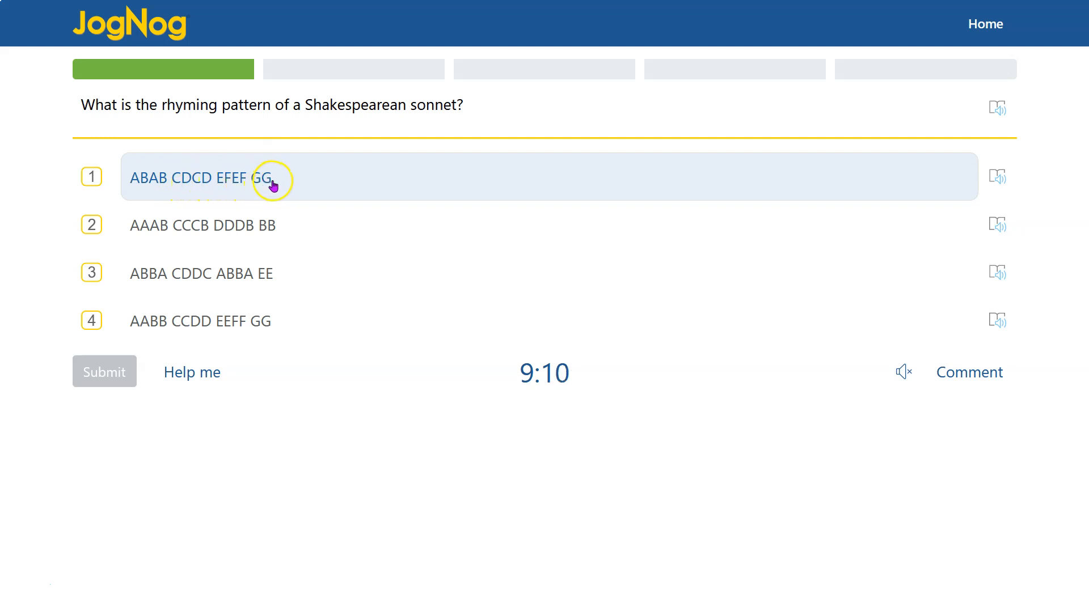
{"action": "mouse_move", "coordinate": [262, 182]}
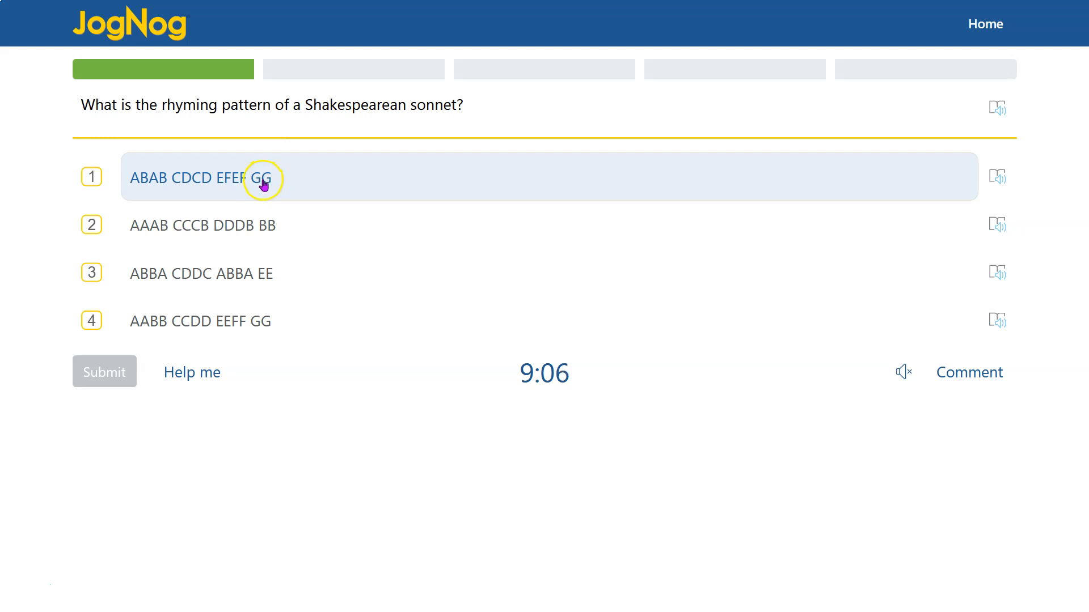
{"action": "mouse_move", "coordinate": [241, 186]}
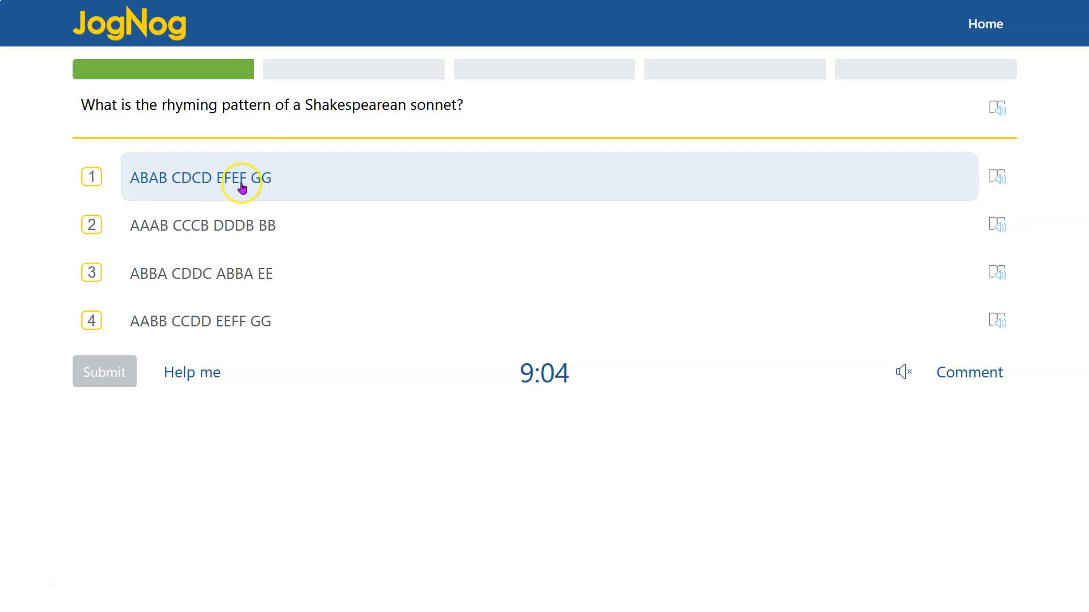
{"action": "mouse_move", "coordinate": [146, 184]}
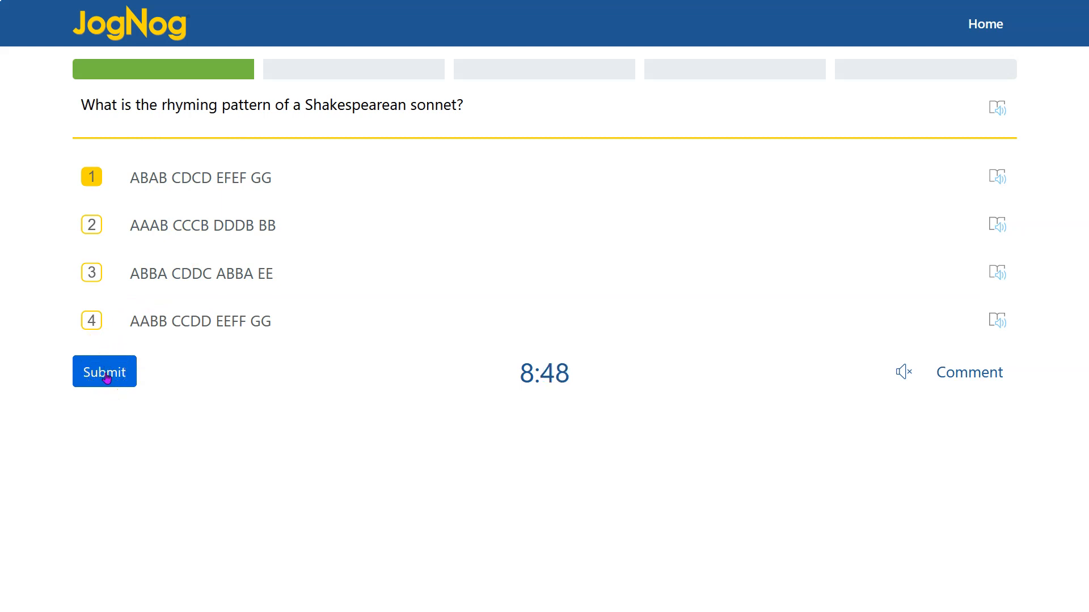
{"action": "left_click", "coordinate": [104, 372]}
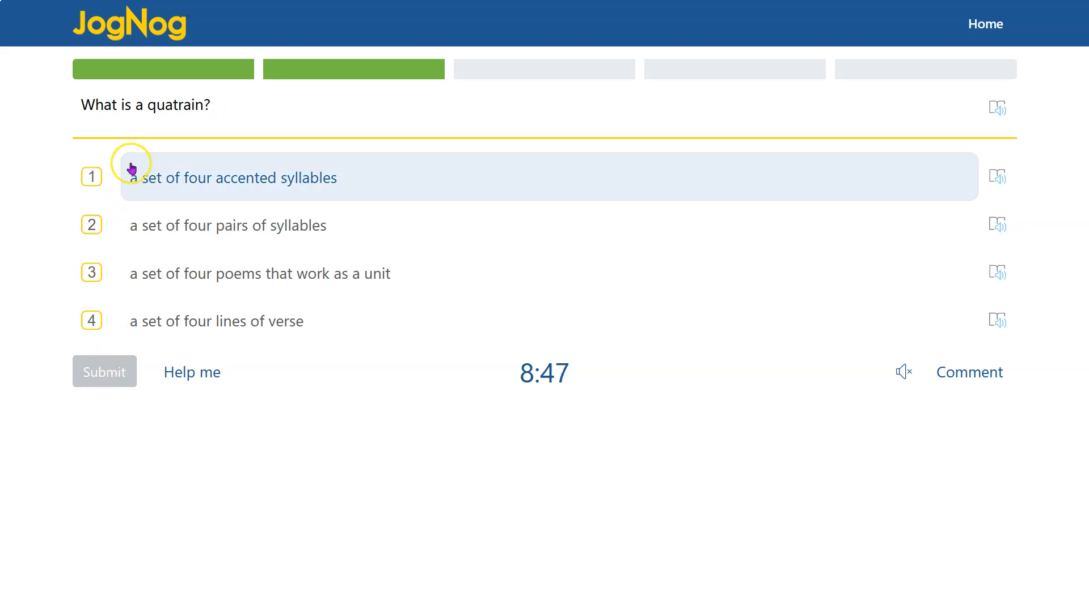
{"action": "mouse_move", "coordinate": [145, 105]}
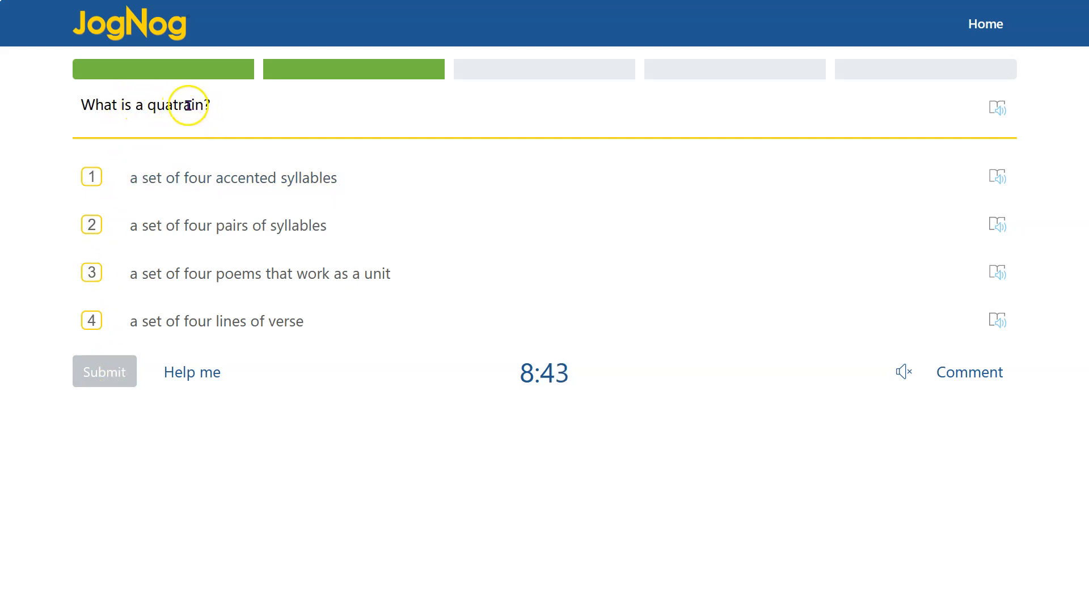
{"action": "mouse_move", "coordinate": [195, 99]}
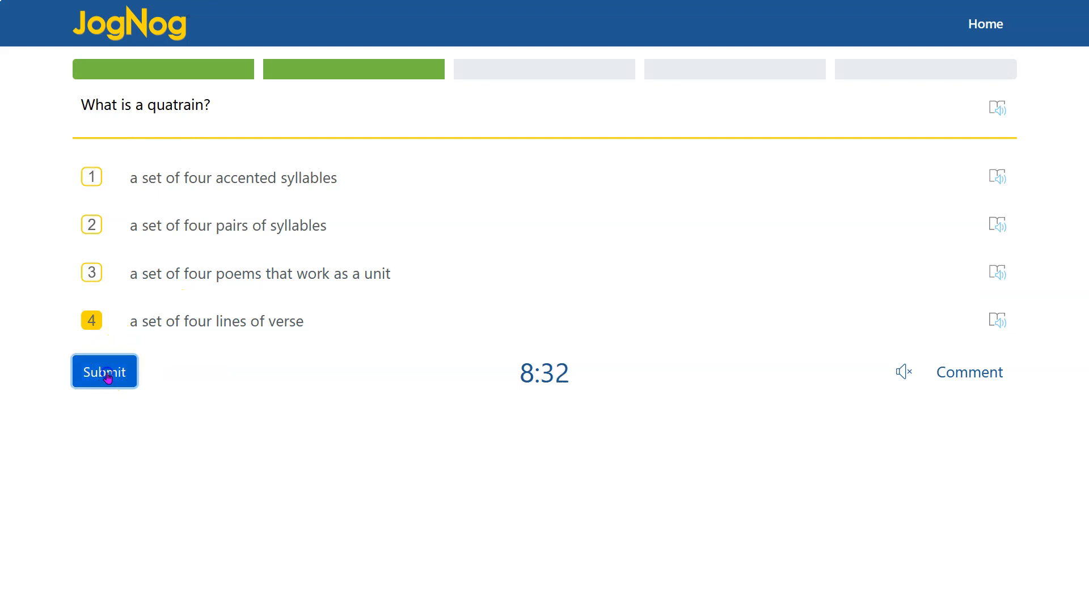
Step: Submit 'a set of four lines of verse' as the quatrain answer
{"action": "left_click", "coordinate": [104, 372]}
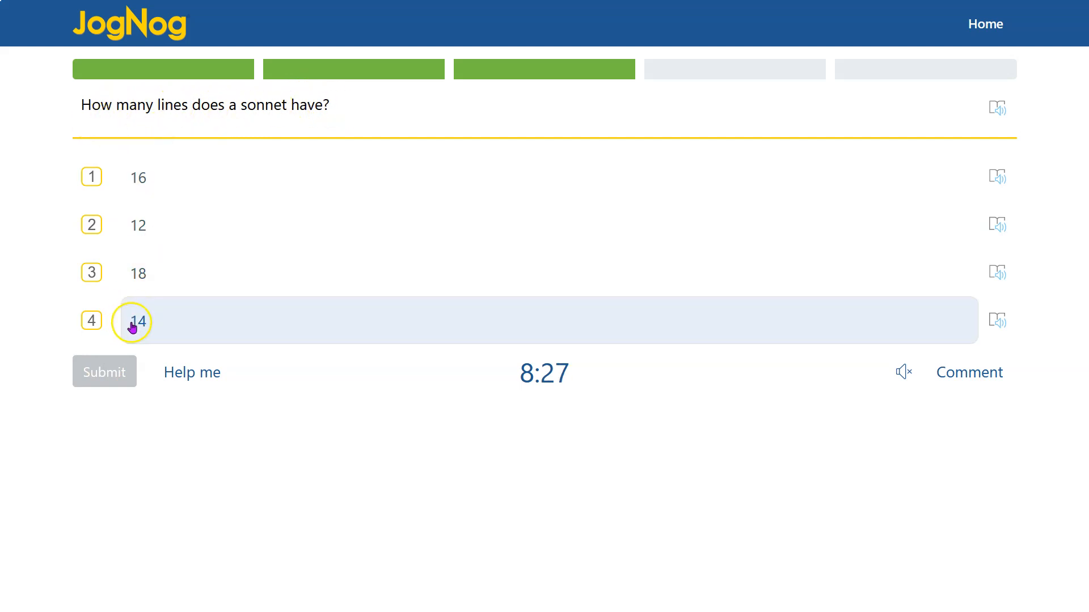
Step: Choose 14 as the number of lines in a sonnet and submit
{"action": "left_click", "coordinate": [137, 320]}
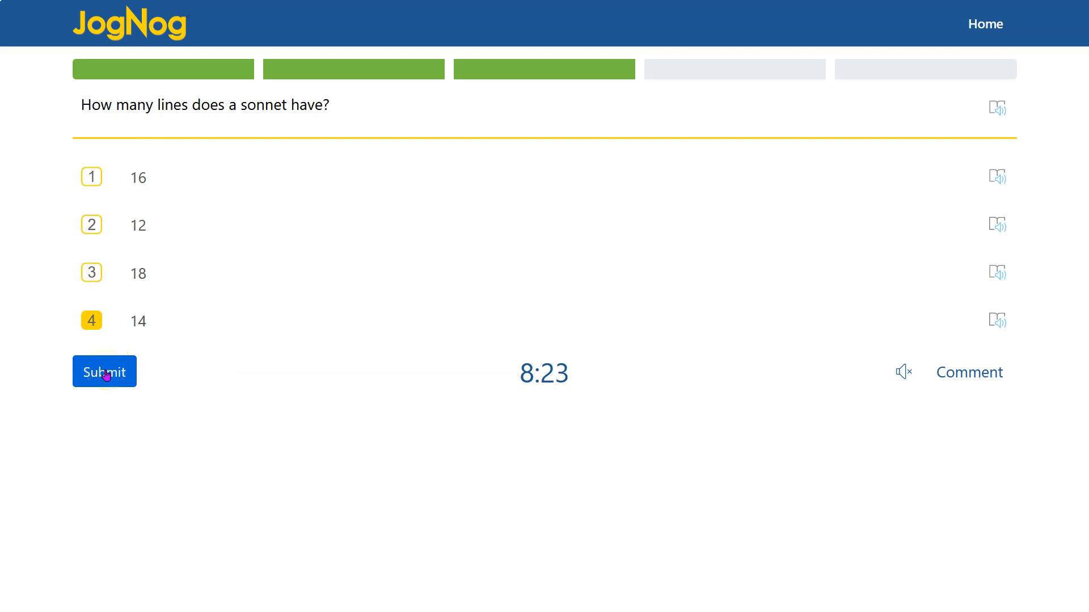
{"action": "left_click", "coordinate": [105, 371]}
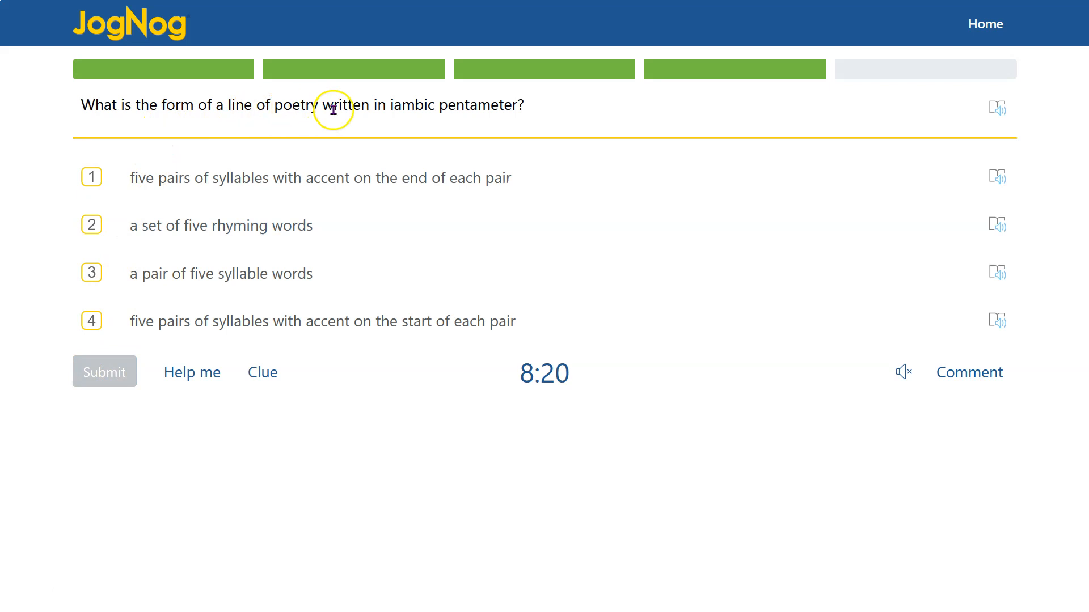
{"action": "mouse_move", "coordinate": [522, 103]}
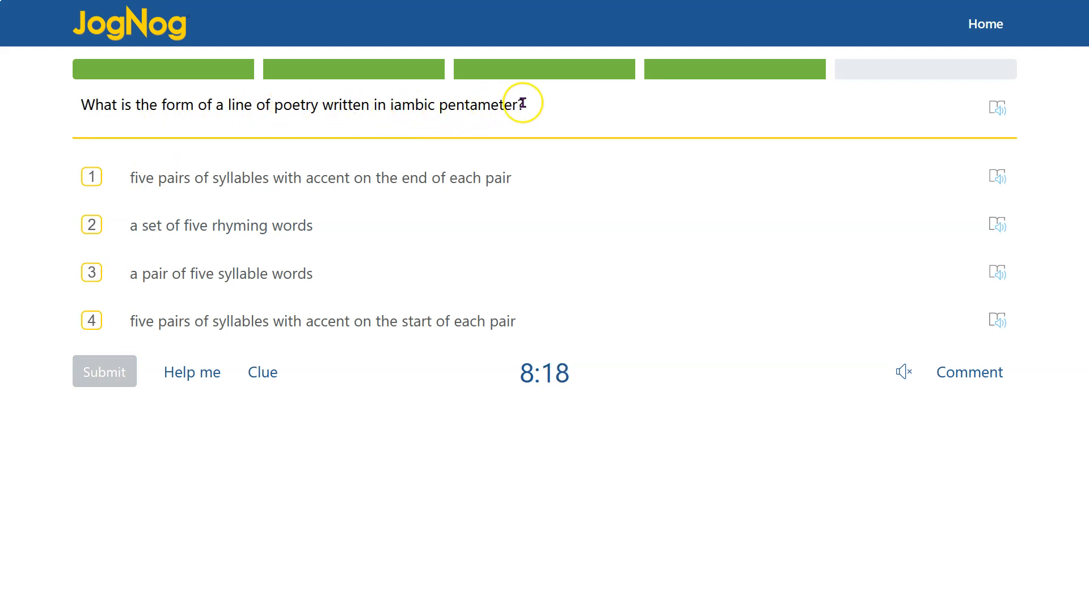
{"action": "mouse_move", "coordinate": [282, 403]}
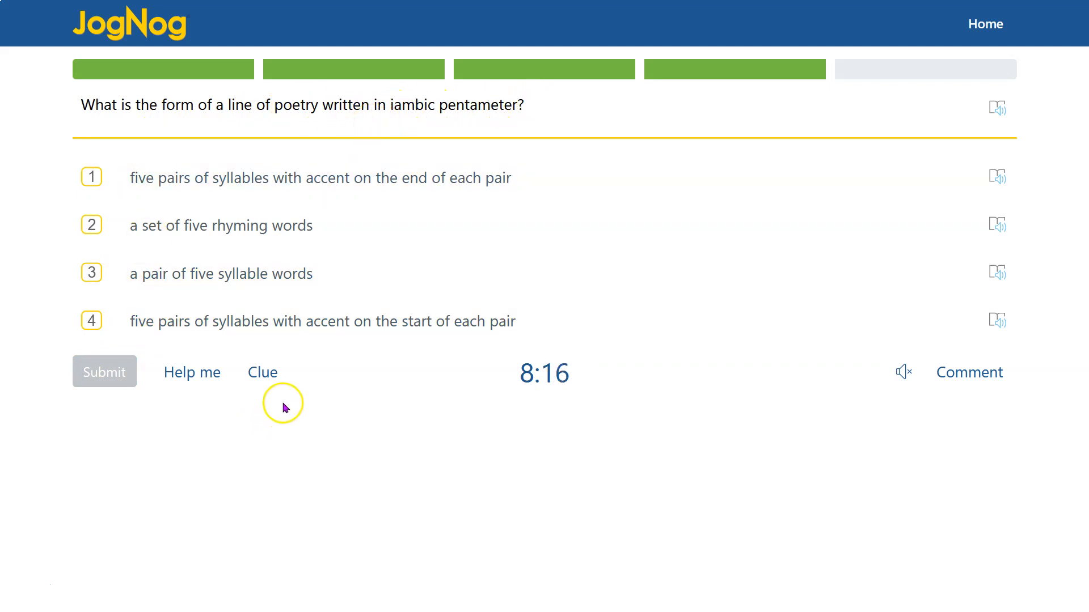
Step: Use the hint, answer 'five pairs of syllables, accent on each pair's end', submit and continue
{"action": "left_click", "coordinate": [263, 371]}
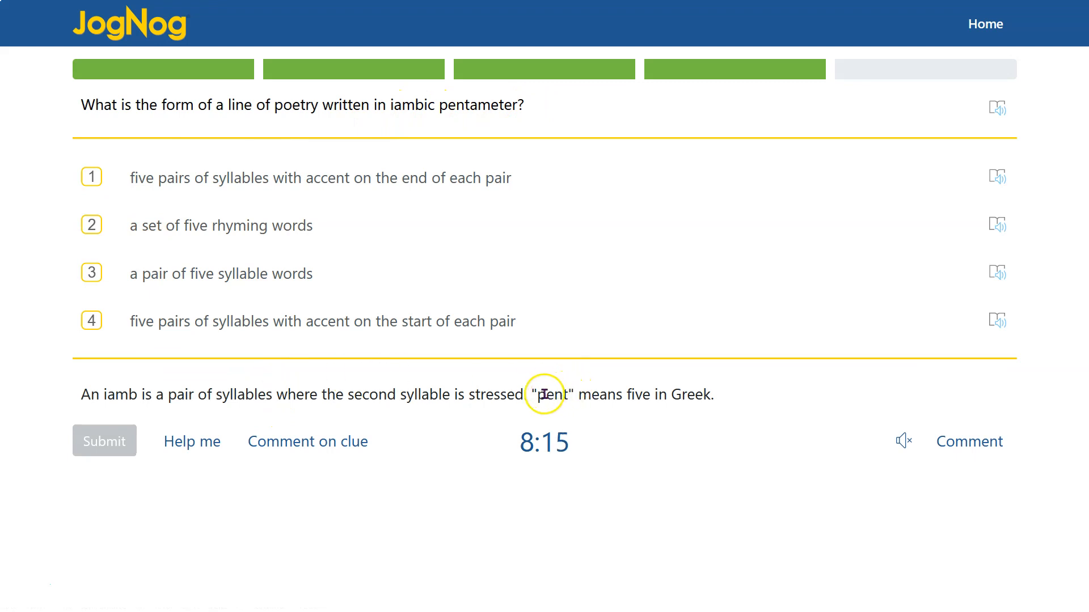
{"action": "mouse_move", "coordinate": [722, 399]}
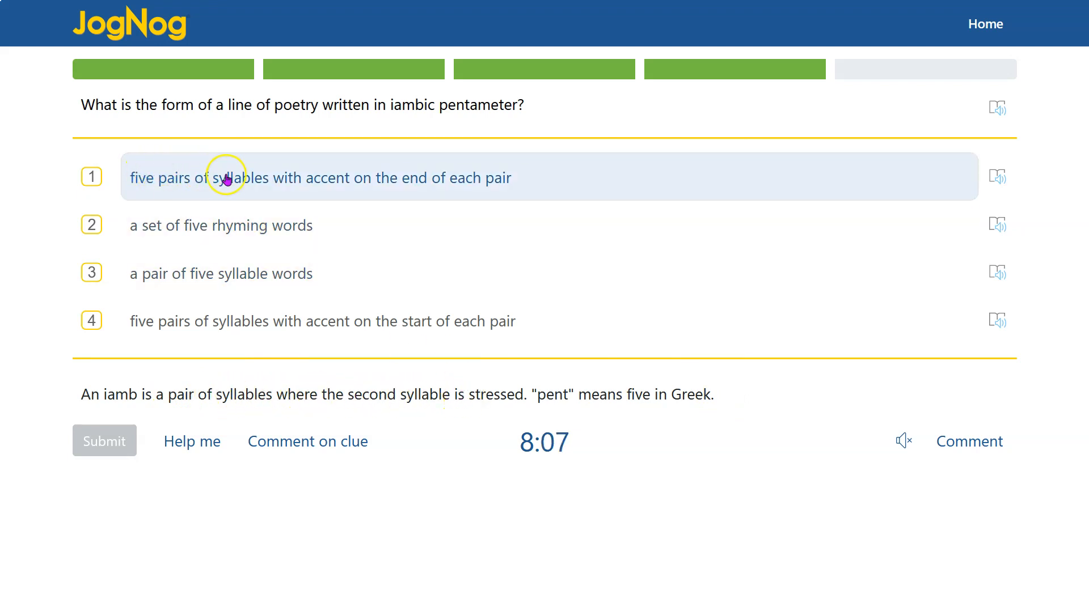
{"action": "mouse_move", "coordinate": [361, 183]}
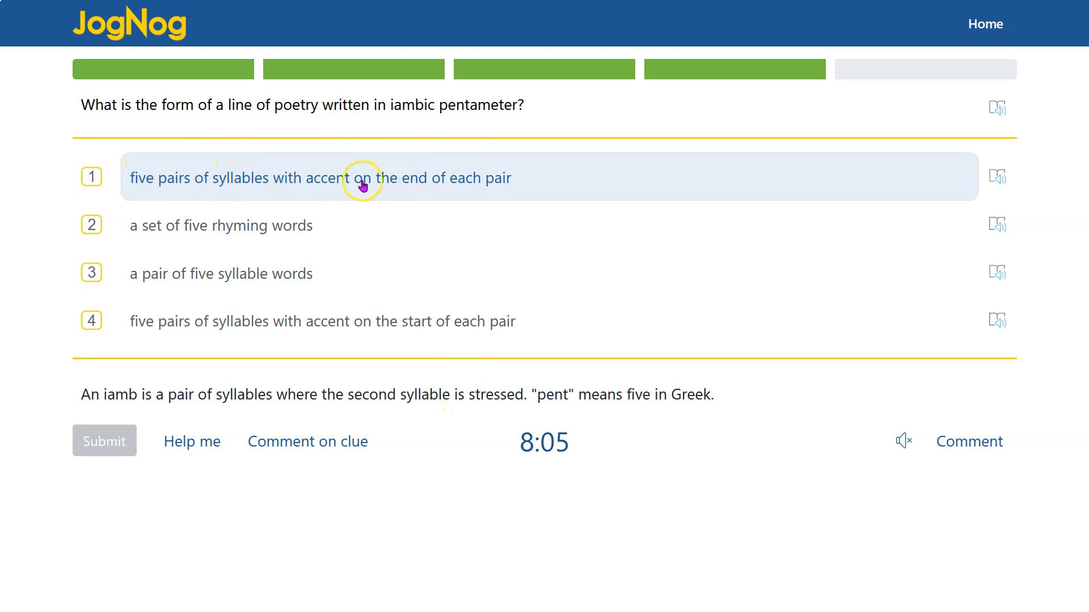
{"action": "mouse_move", "coordinate": [492, 182]}
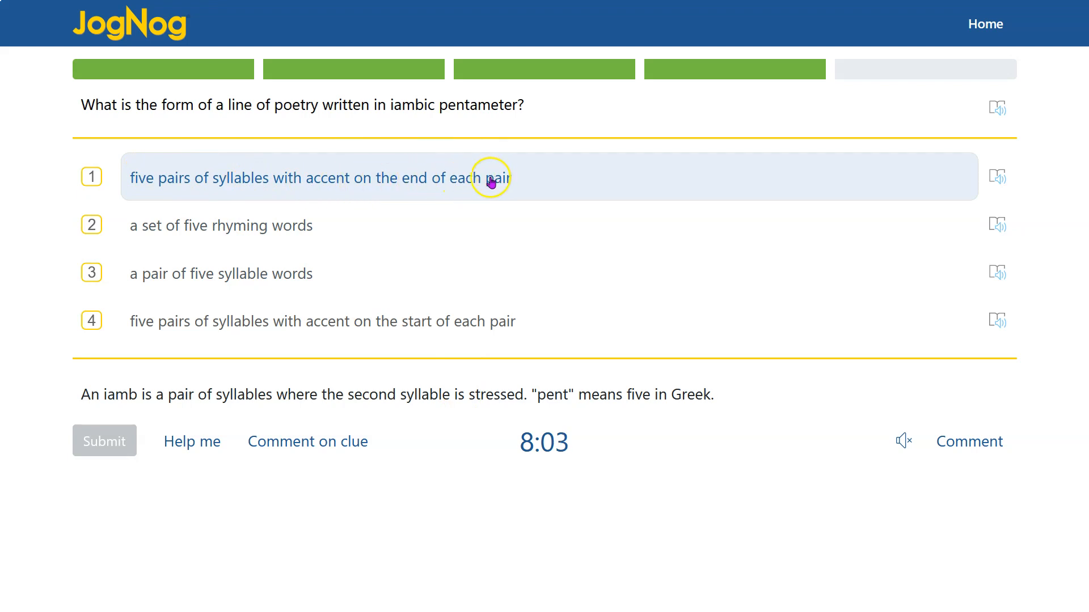
{"action": "mouse_move", "coordinate": [159, 184]}
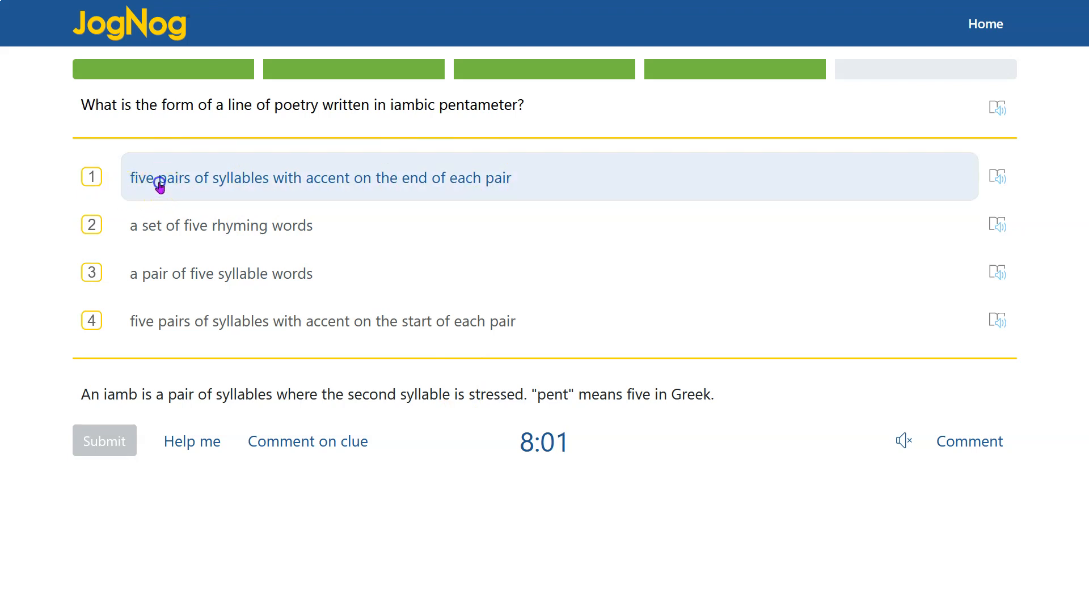
{"action": "left_click", "coordinate": [220, 273]}
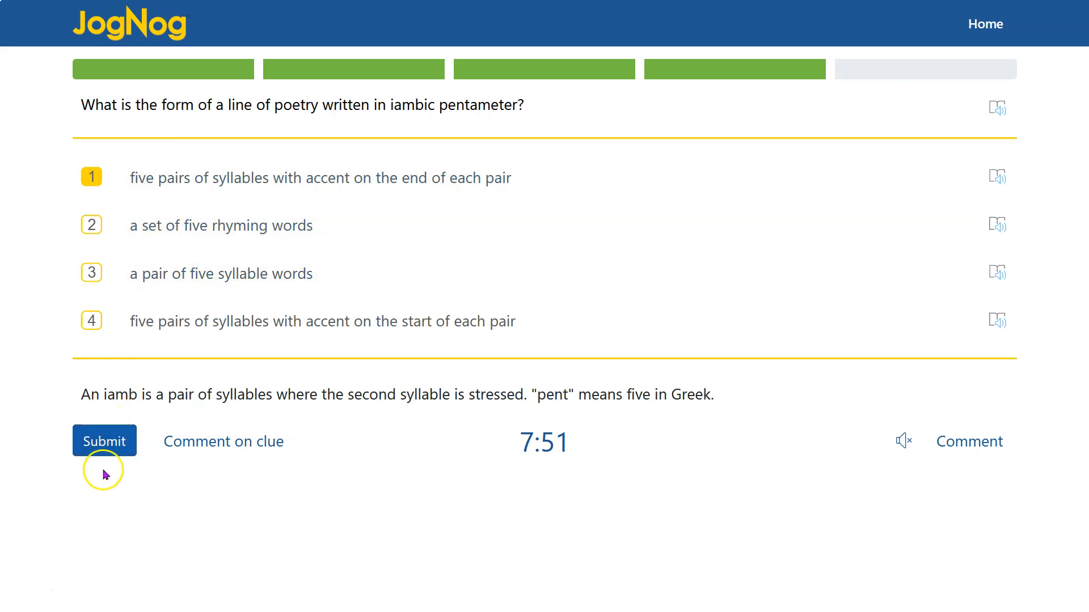
{"action": "left_click", "coordinate": [105, 441]}
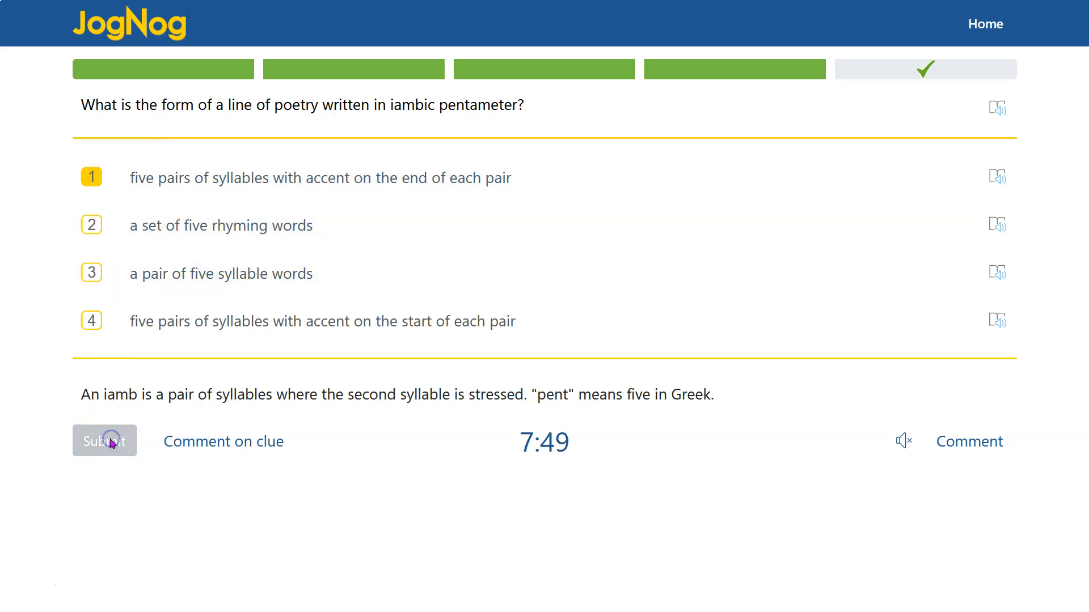
{"action": "left_click", "coordinate": [104, 441]}
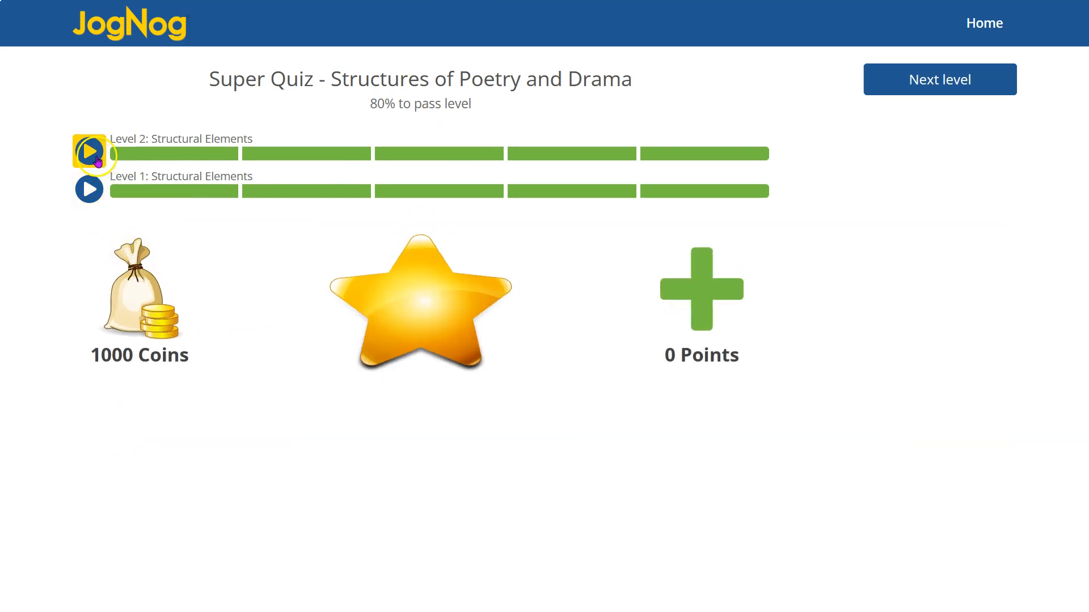
Step: Replay Level 2: Structural Elements, submit the assonance answer and continue
{"action": "left_click", "coordinate": [88, 154]}
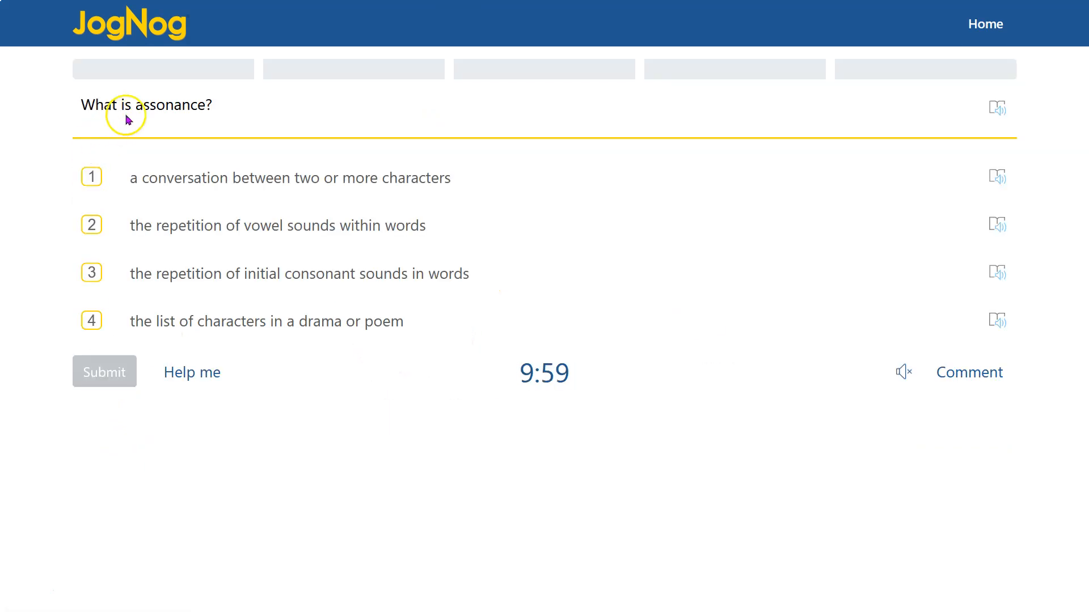
{"action": "mouse_move", "coordinate": [175, 106]}
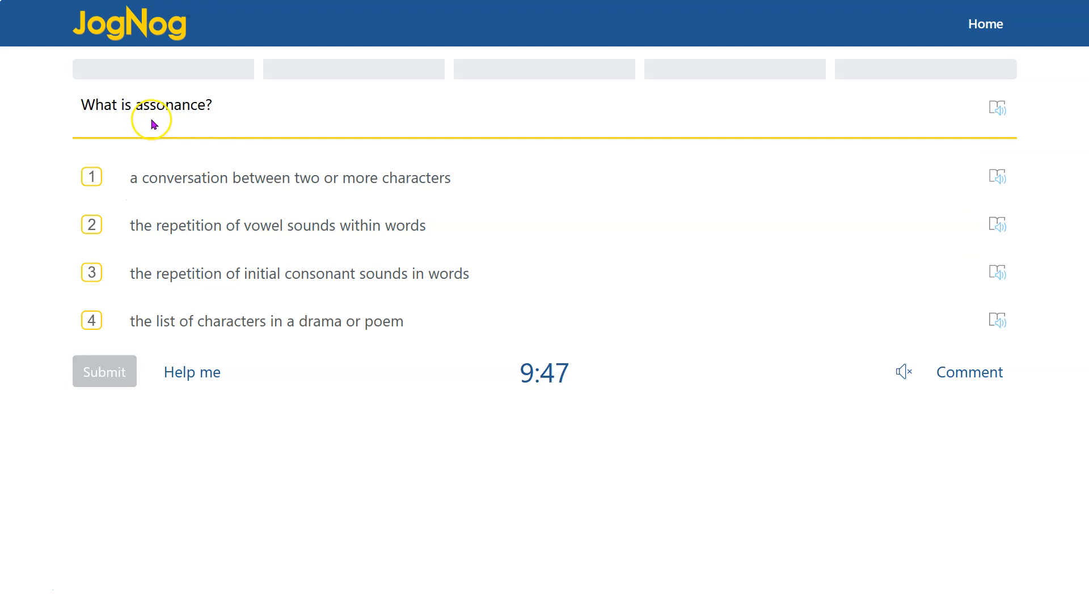
{"action": "mouse_move", "coordinate": [171, 132]}
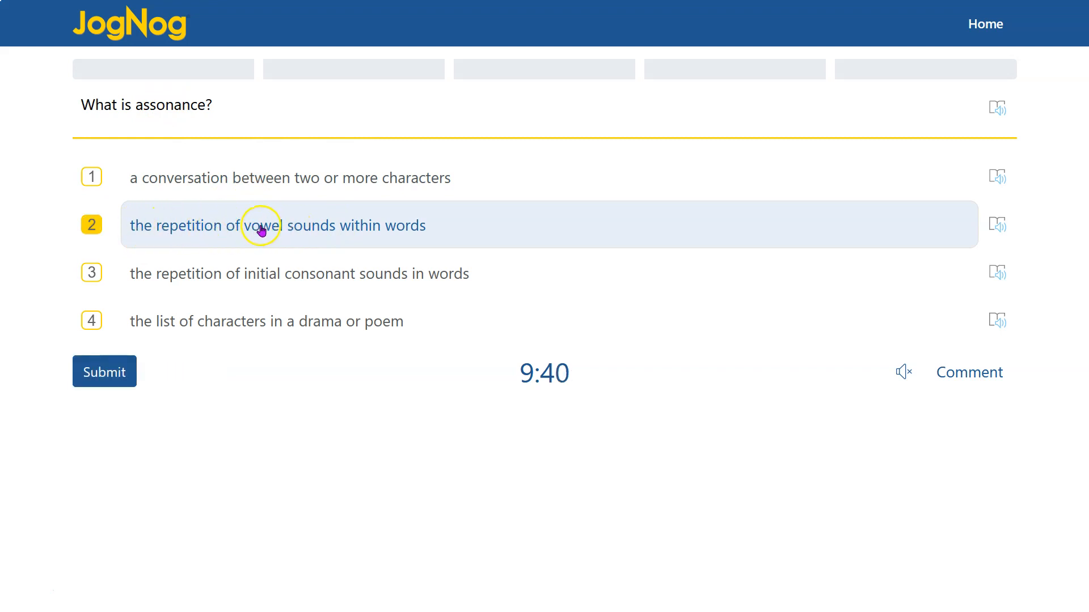
{"action": "left_click", "coordinate": [104, 371]}
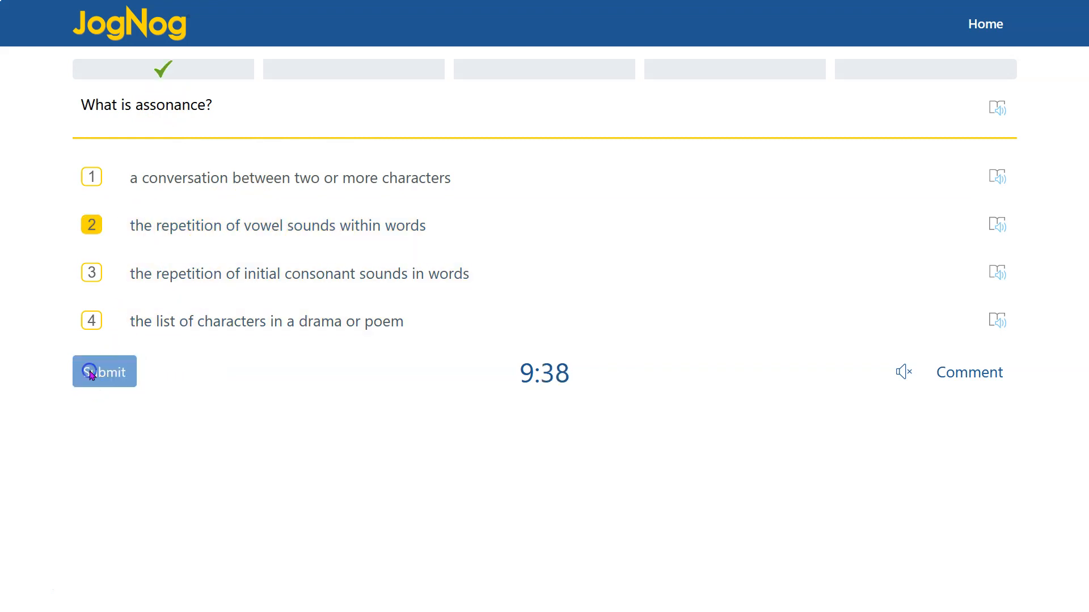
{"action": "left_click", "coordinate": [104, 371]}
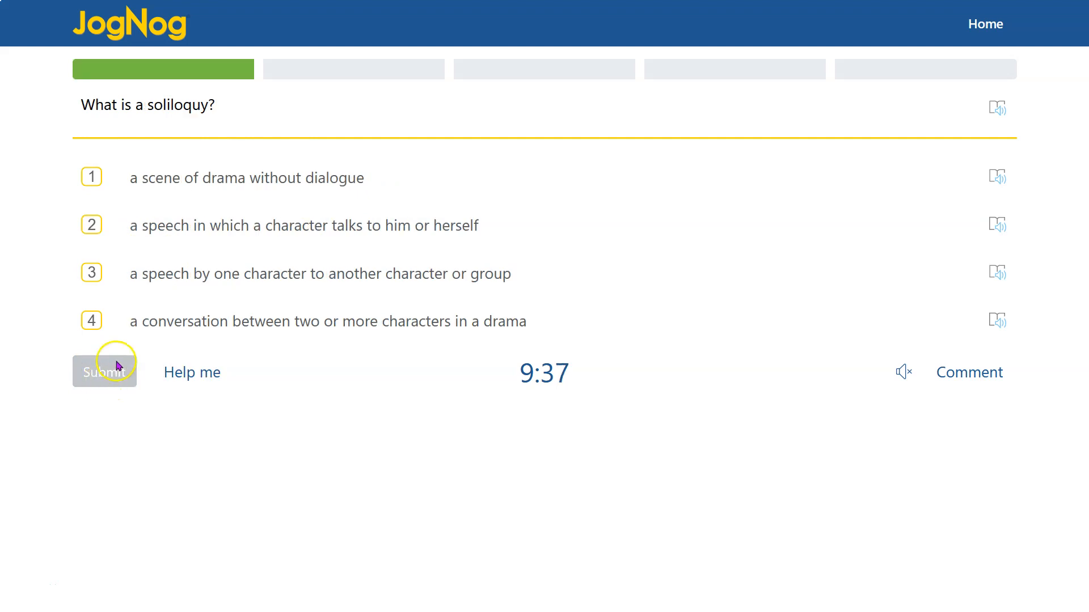
{"action": "mouse_move", "coordinate": [186, 111]}
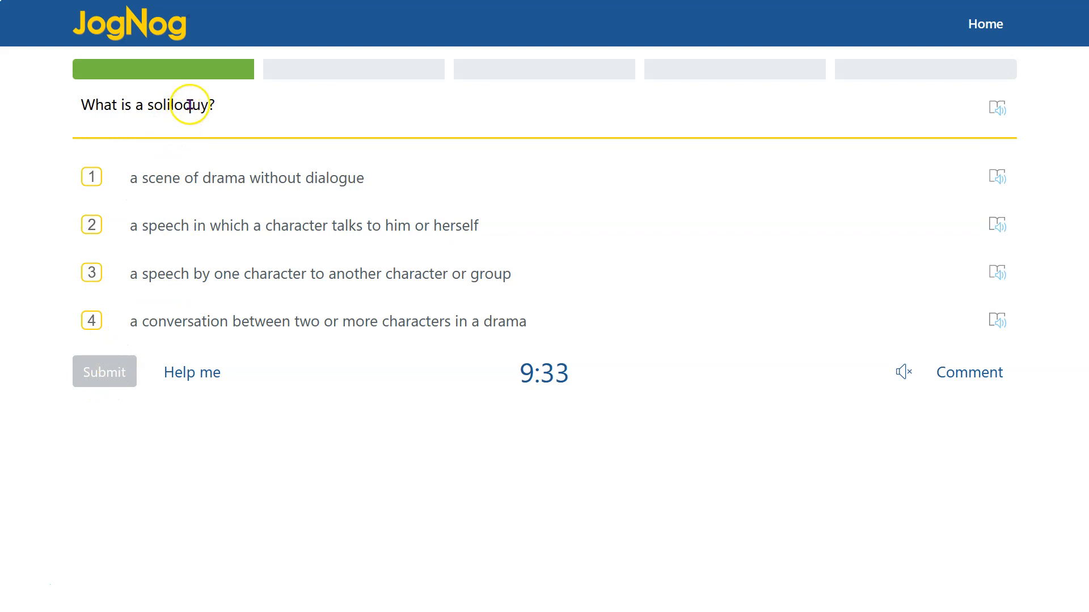
Step: Pick 'a speech in which a character talks to him or herself' for soliloquy and submit
{"action": "left_click", "coordinate": [439, 225]}
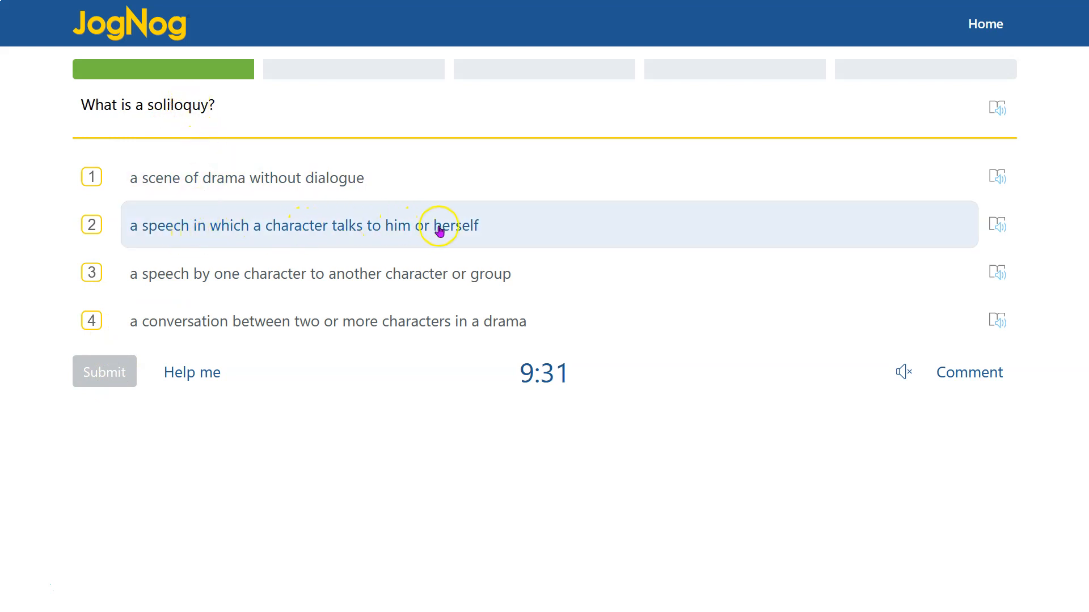
{"action": "mouse_move", "coordinate": [167, 232]}
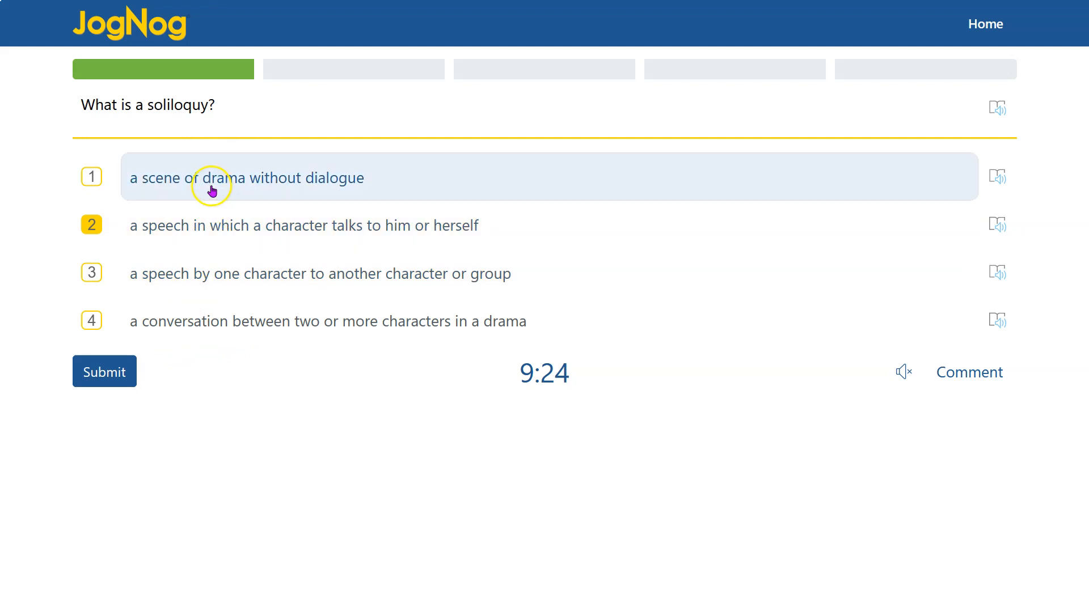
{"action": "mouse_move", "coordinate": [176, 206]}
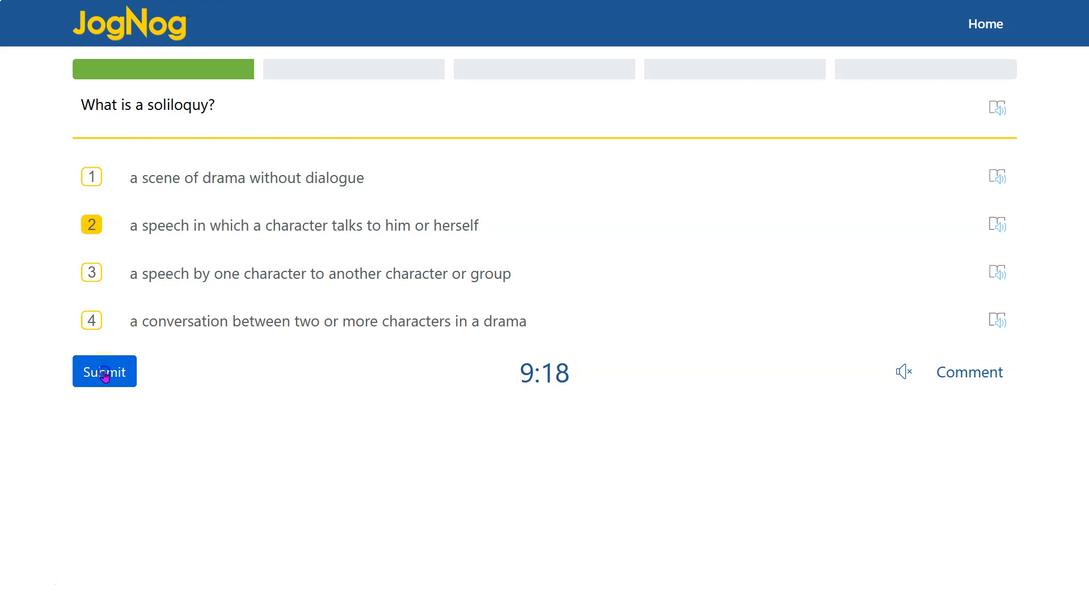
{"action": "left_click", "coordinate": [104, 372]}
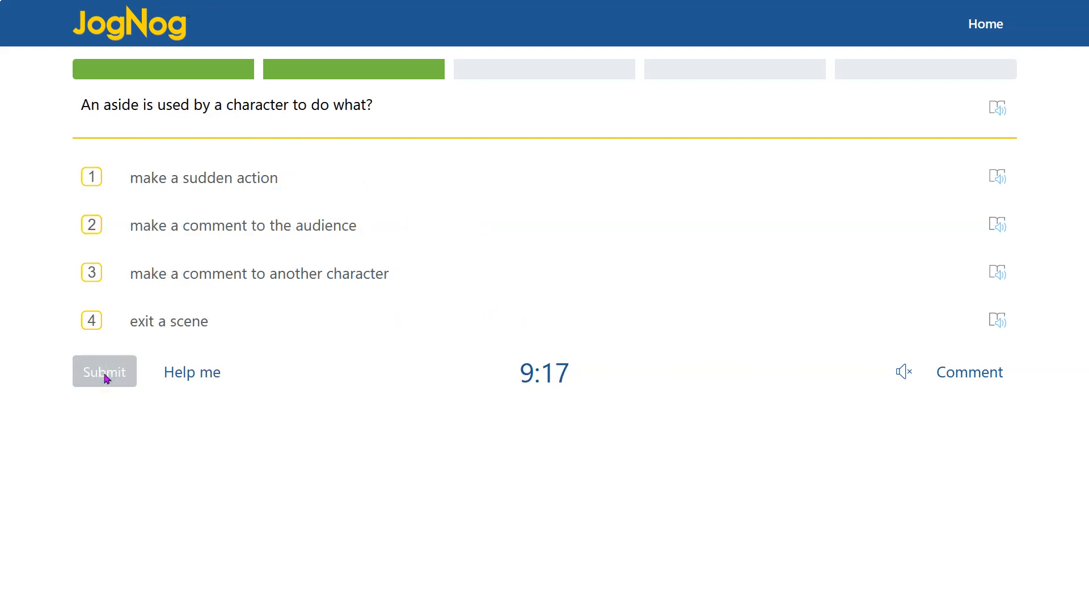
{"action": "mouse_move", "coordinate": [201, 127]}
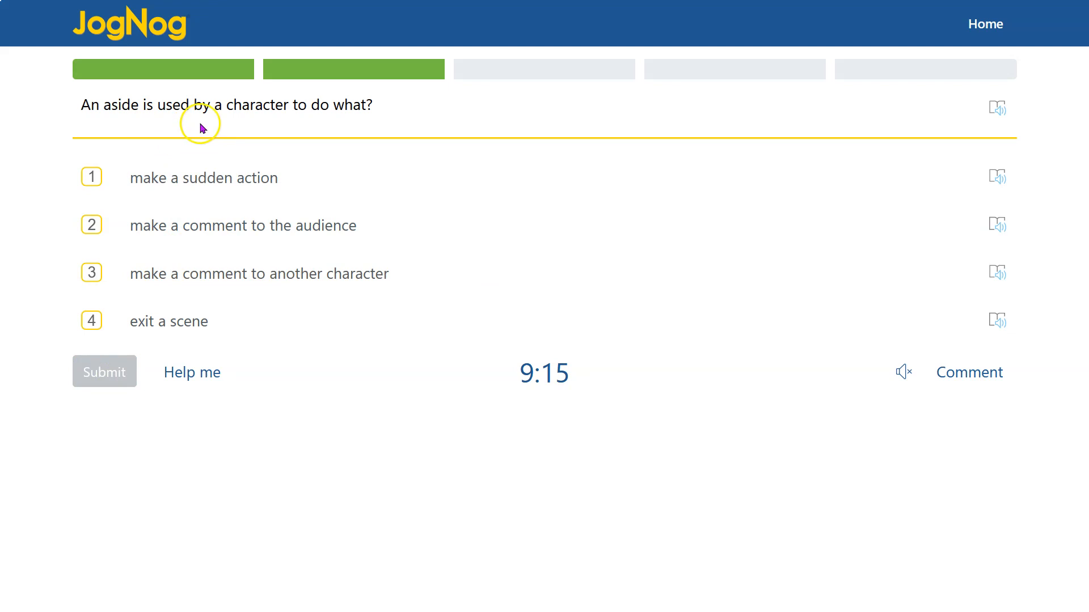
{"action": "mouse_move", "coordinate": [241, 127]}
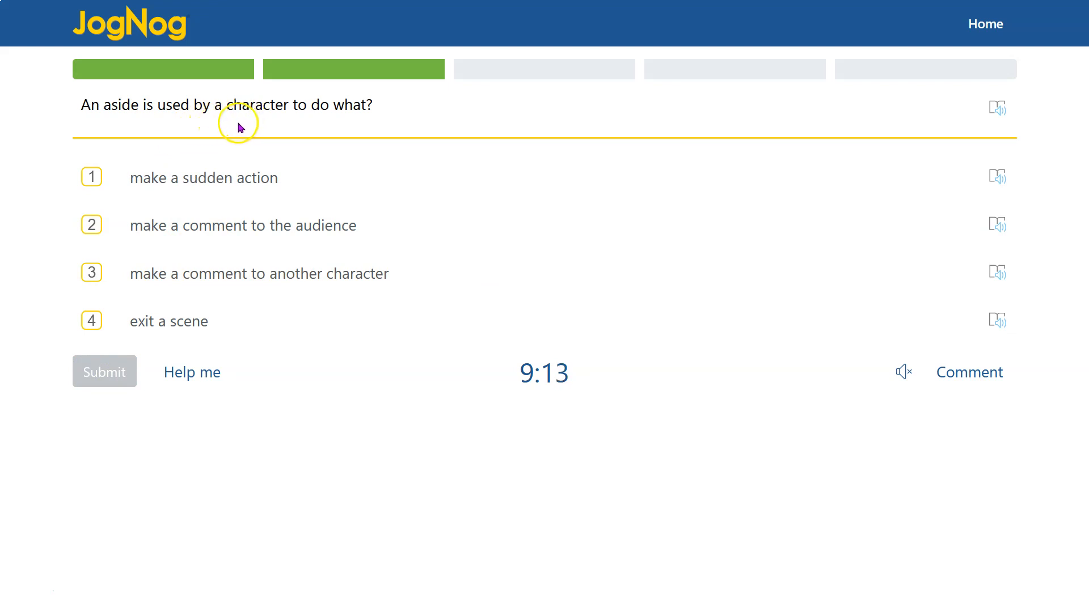
Step: Answer the aside question with 'make a comment to the audience' and submit
{"action": "left_click", "coordinate": [204, 178]}
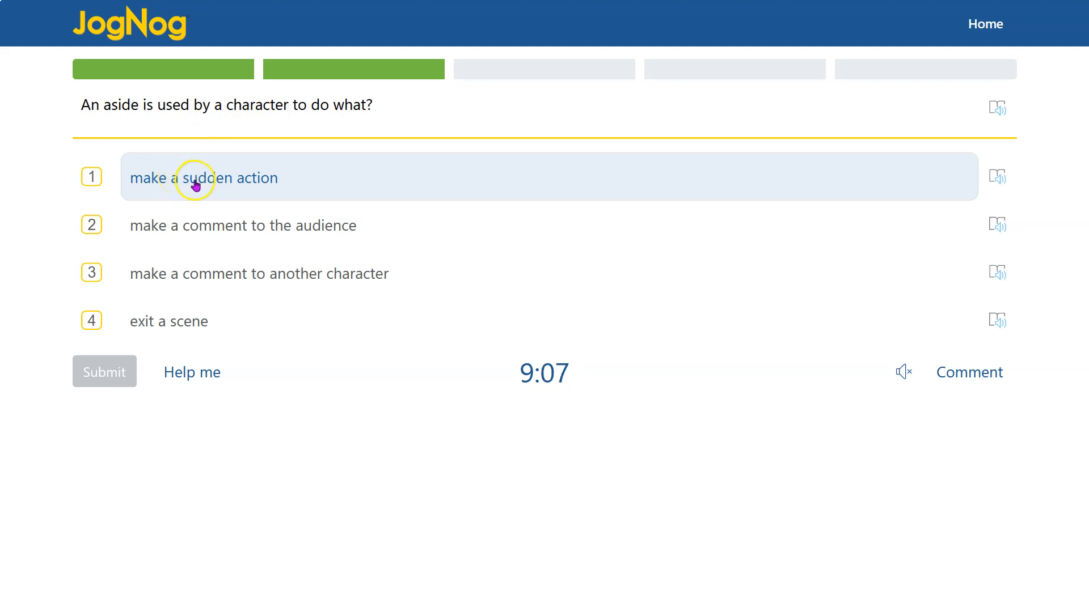
{"action": "left_click", "coordinate": [243, 225]}
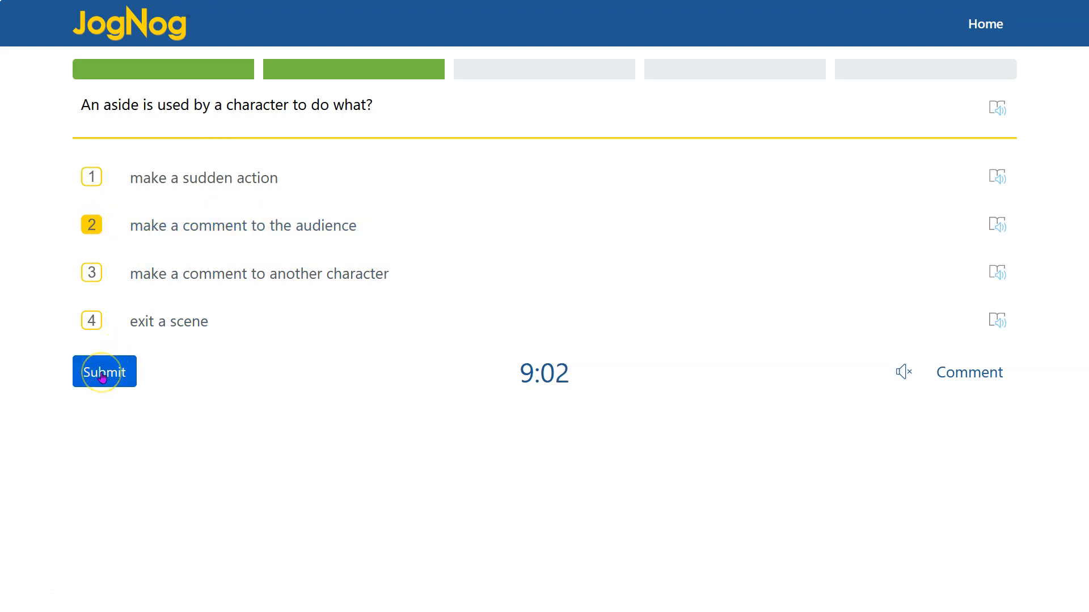
{"action": "left_click", "coordinate": [104, 371]}
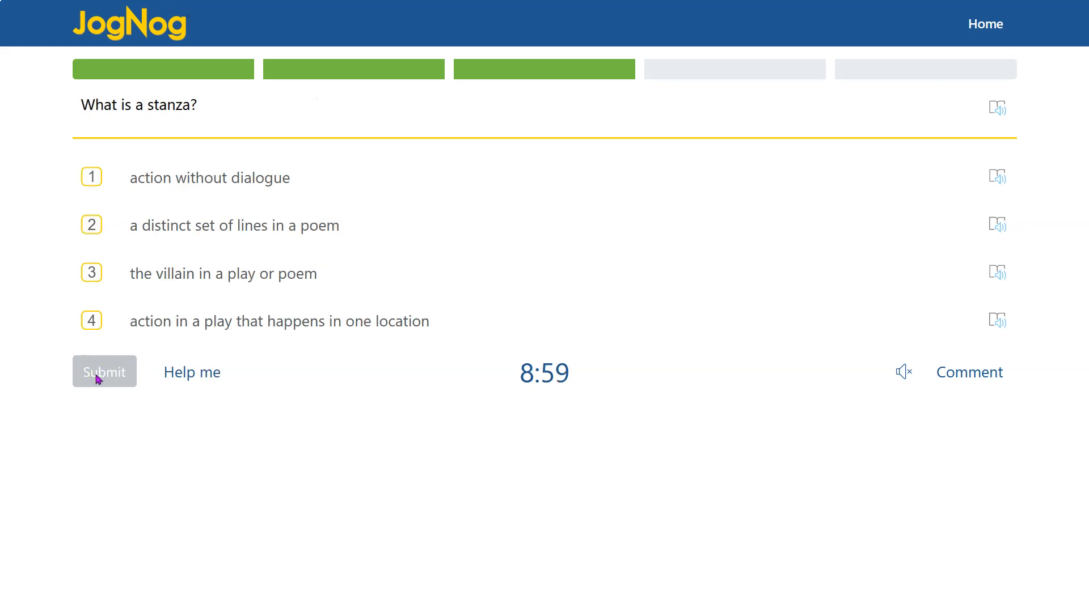
{"action": "mouse_move", "coordinate": [180, 104]}
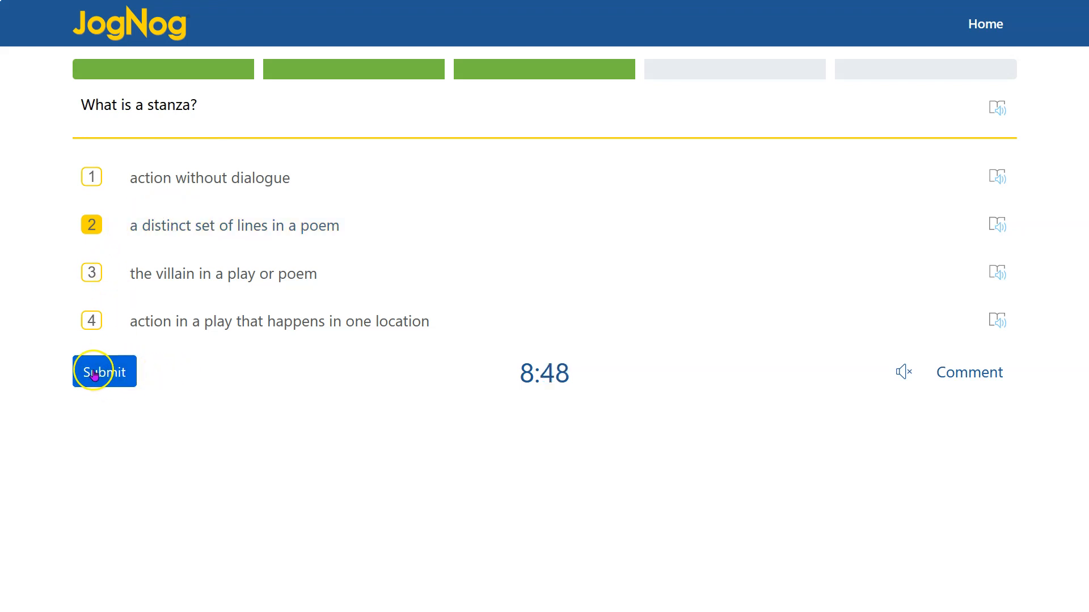
Step: Submit 'a distinct set of lines in a poem' as the stanza answer
{"action": "left_click", "coordinate": [104, 372]}
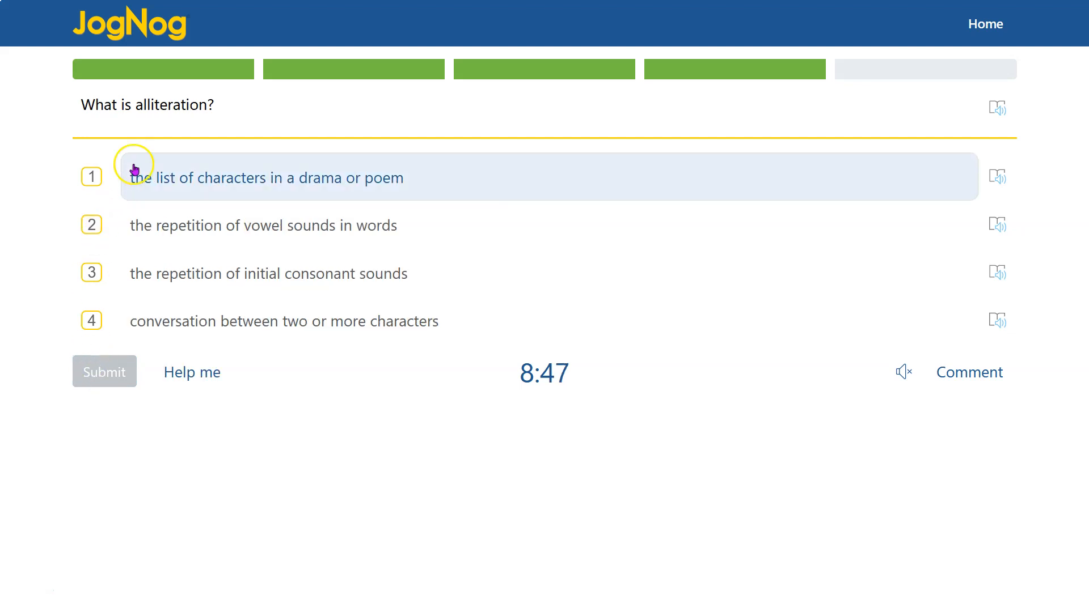
{"action": "mouse_move", "coordinate": [141, 159]}
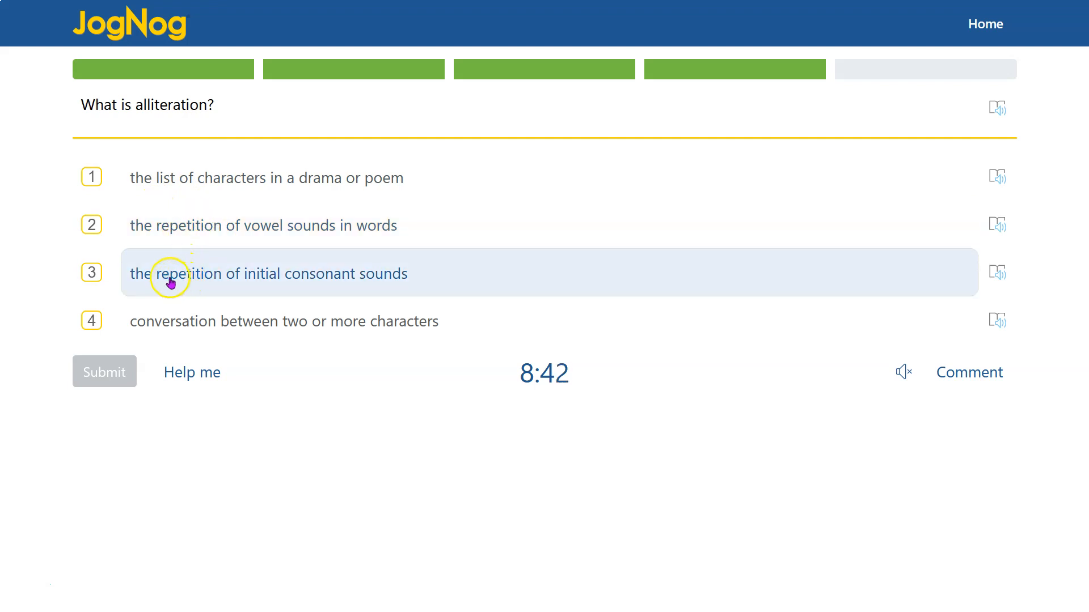
{"action": "mouse_move", "coordinate": [202, 286]}
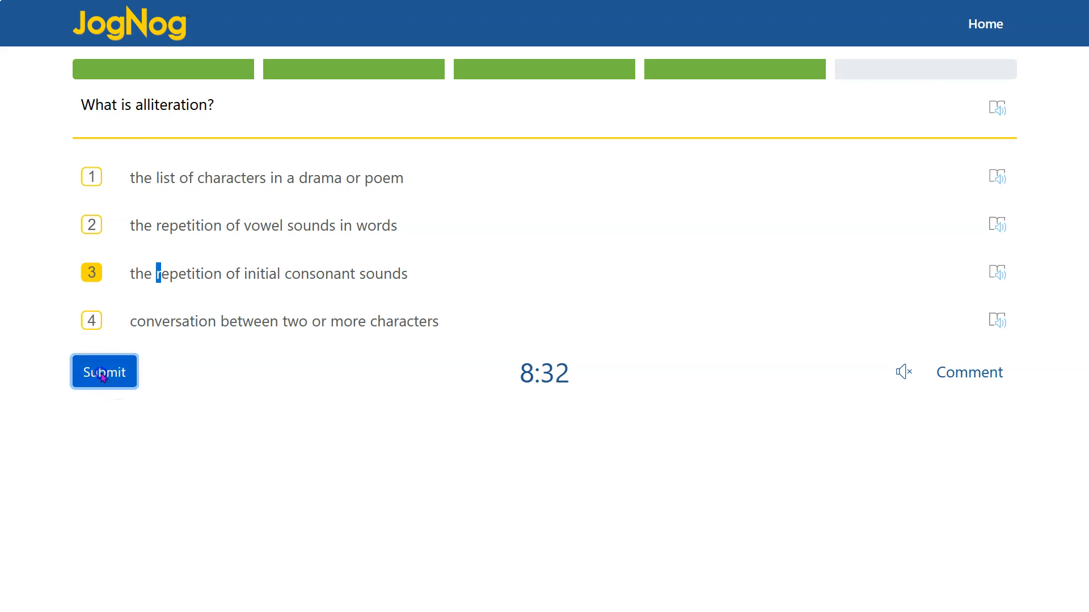
Step: Submit 'the repetition of initial consonant sounds' for alliteration, returning to the summary
{"action": "left_click", "coordinate": [103, 371]}
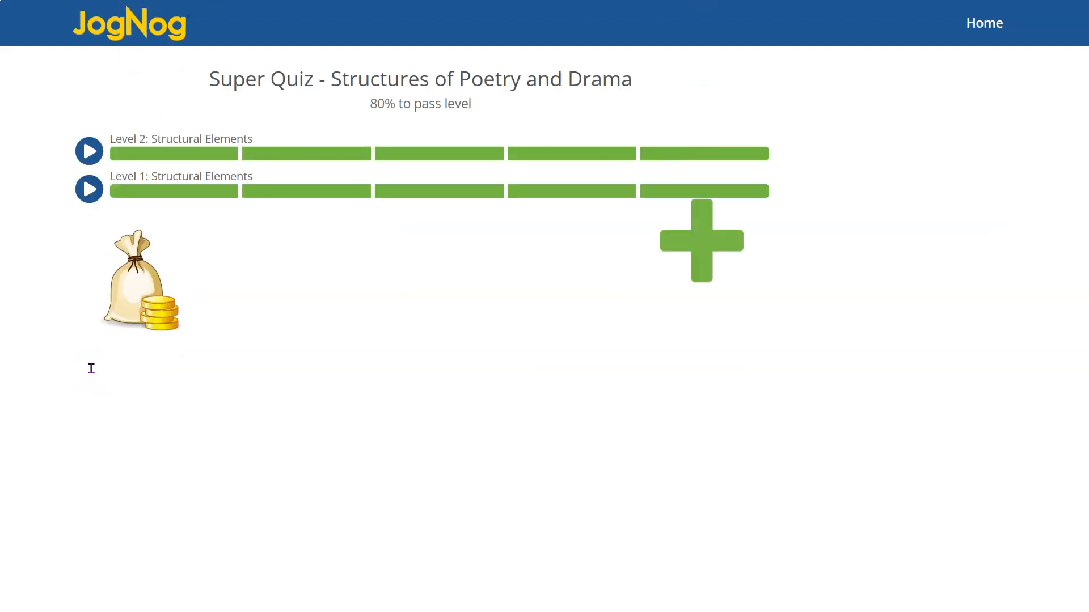